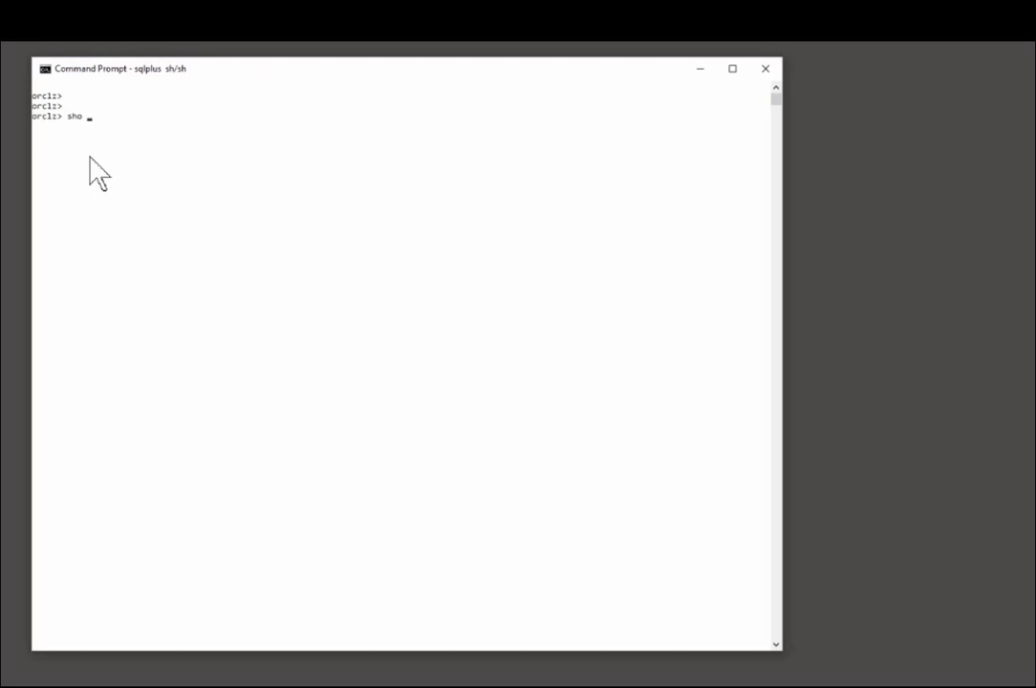
# Confirm the user is SH and create table C1 as a copy of customers
pyautogui.write('user')
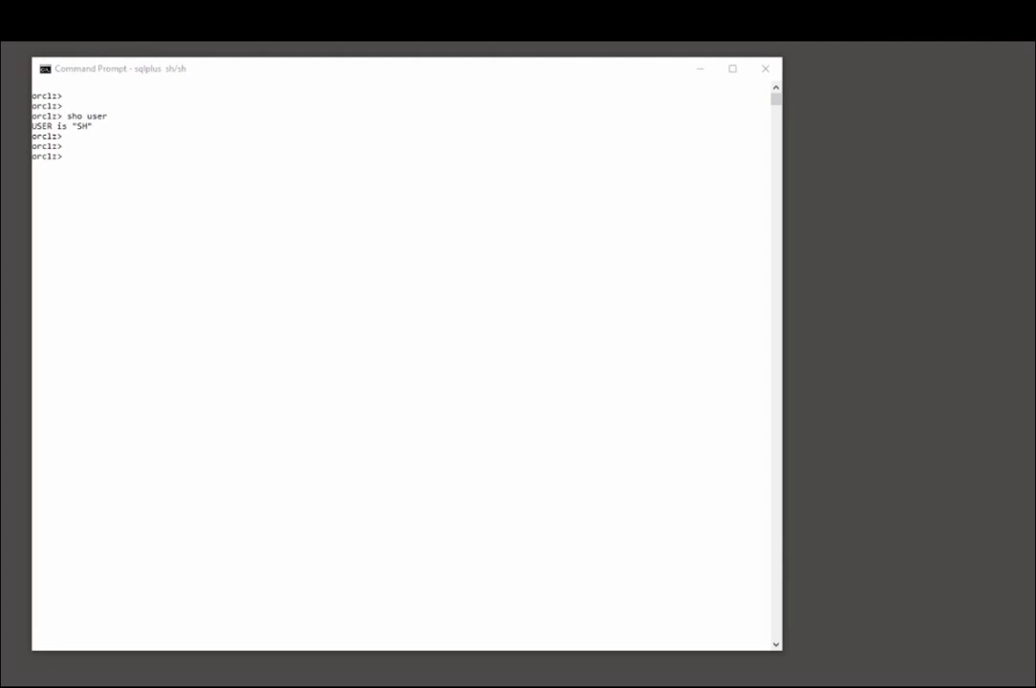
pyautogui.write('create table c1 as select * from customers;')
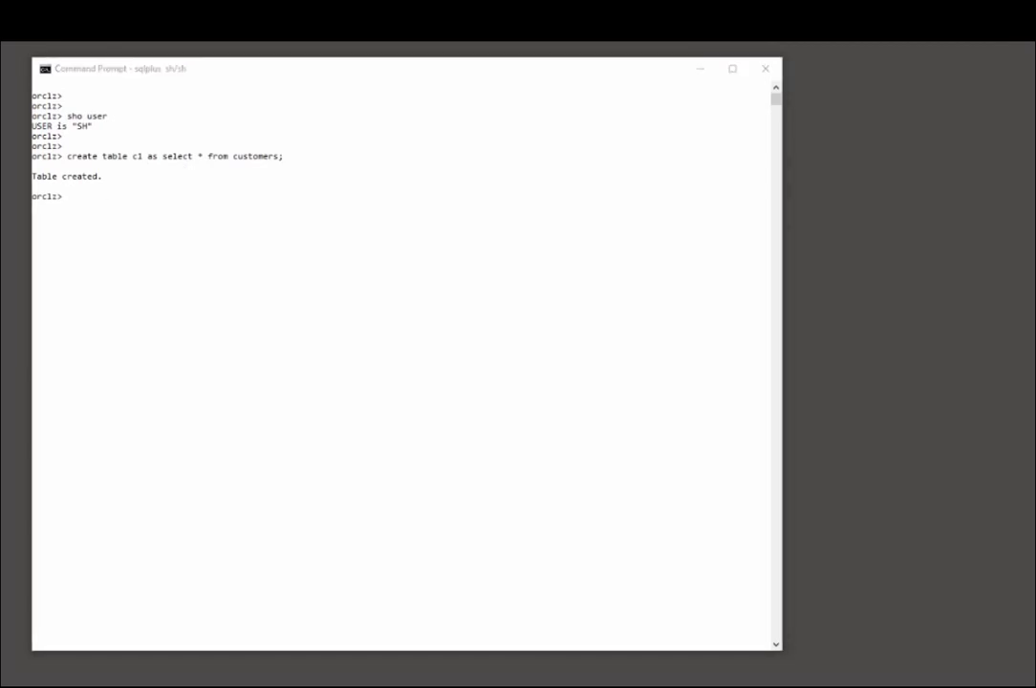
# Query user_tab_cols for C1's 23 columns, showing no histograms on any column
pyautogui.write("select column_name,num_distinct,num_nulls,low_value,high_value,histogram from user_tab_cols where table_name='C1';")
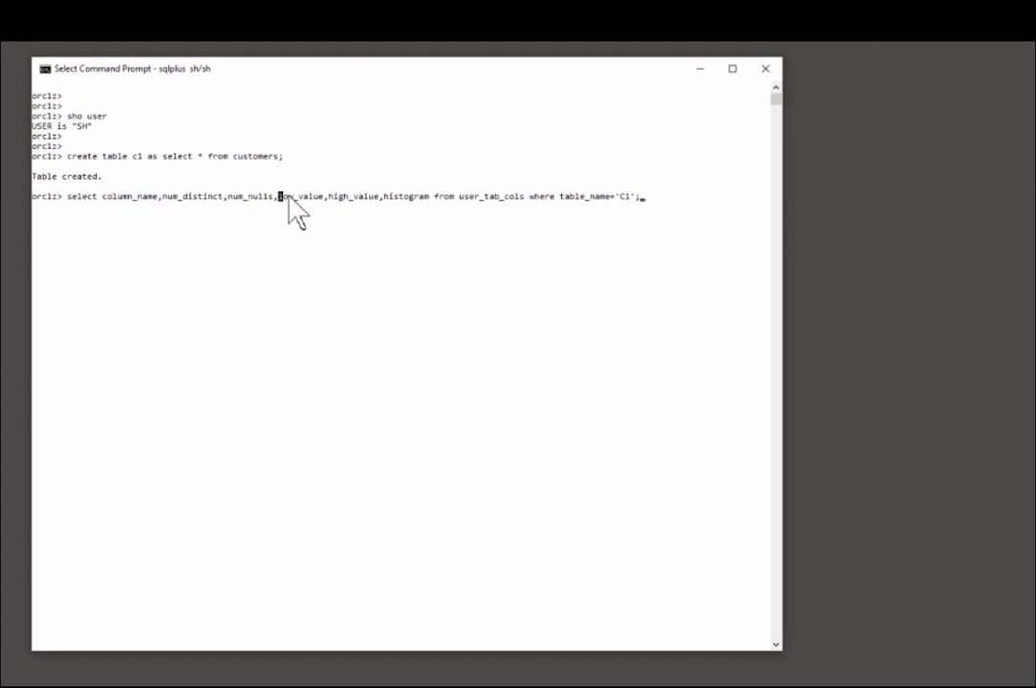
pyautogui.doubleClick(404, 197)
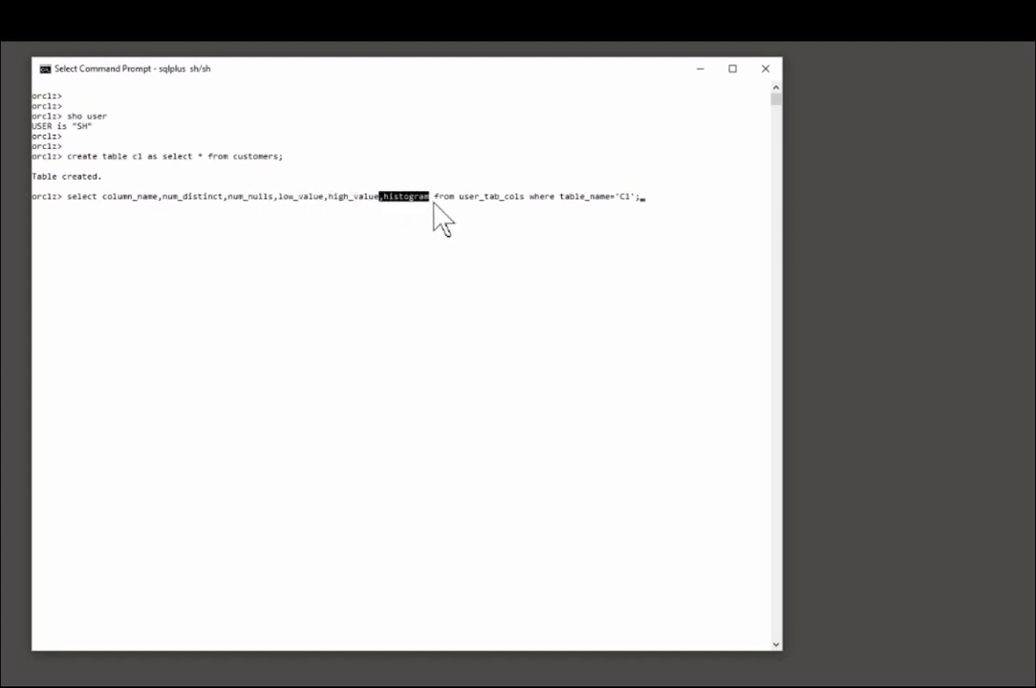
pyautogui.moveTo(469, 215)
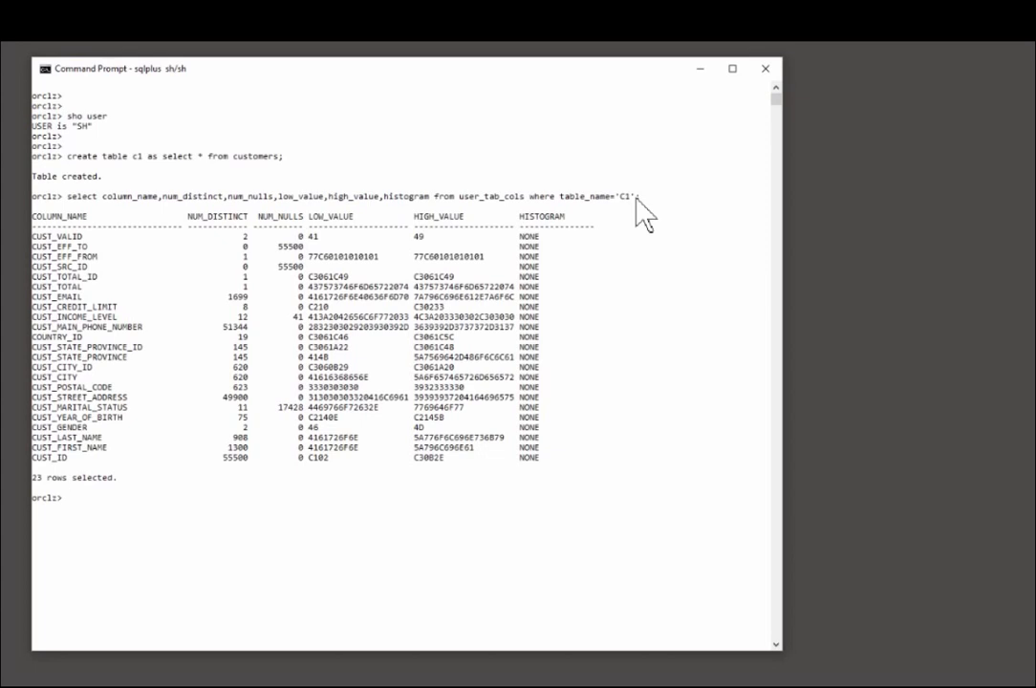
pyautogui.moveTo(73, 176)
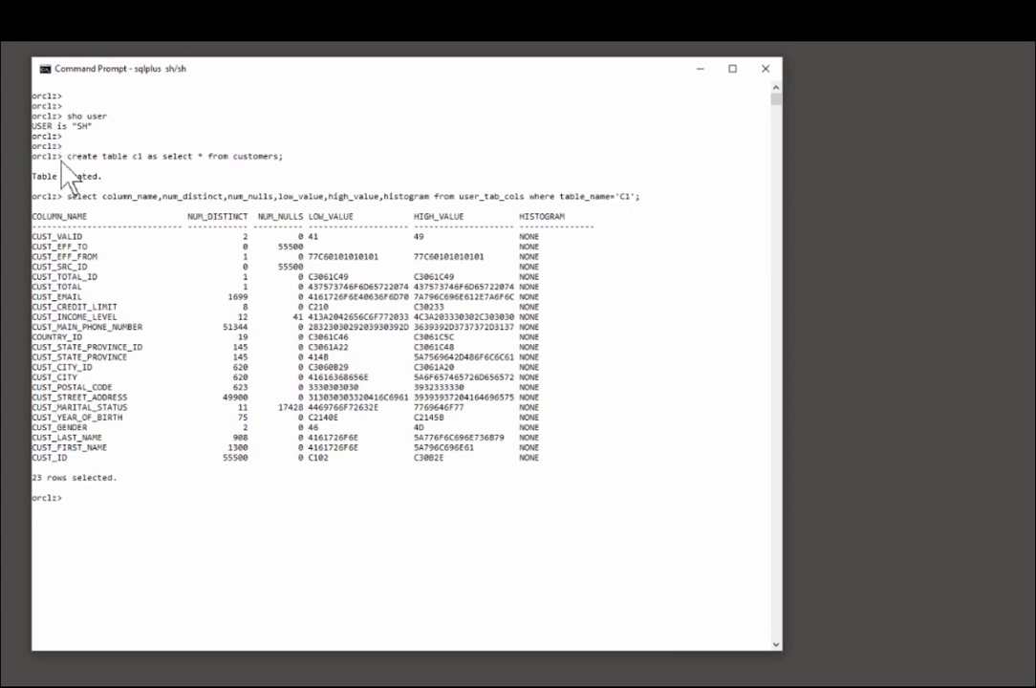
pyautogui.moveTo(63, 156); pyautogui.dragTo(283, 157)
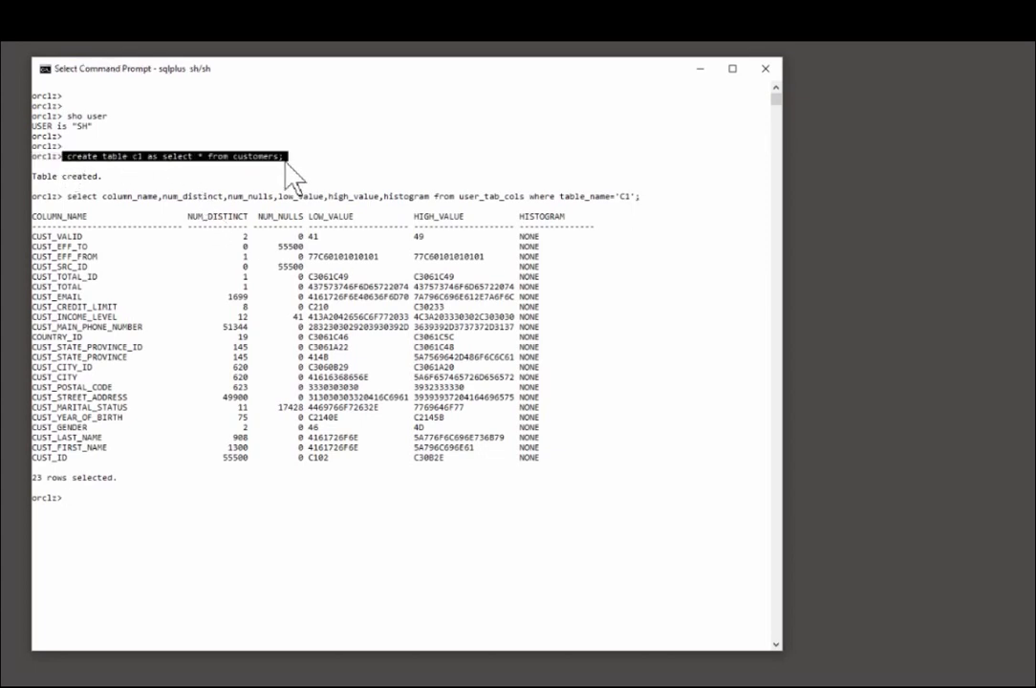
pyautogui.moveTo(283, 174)
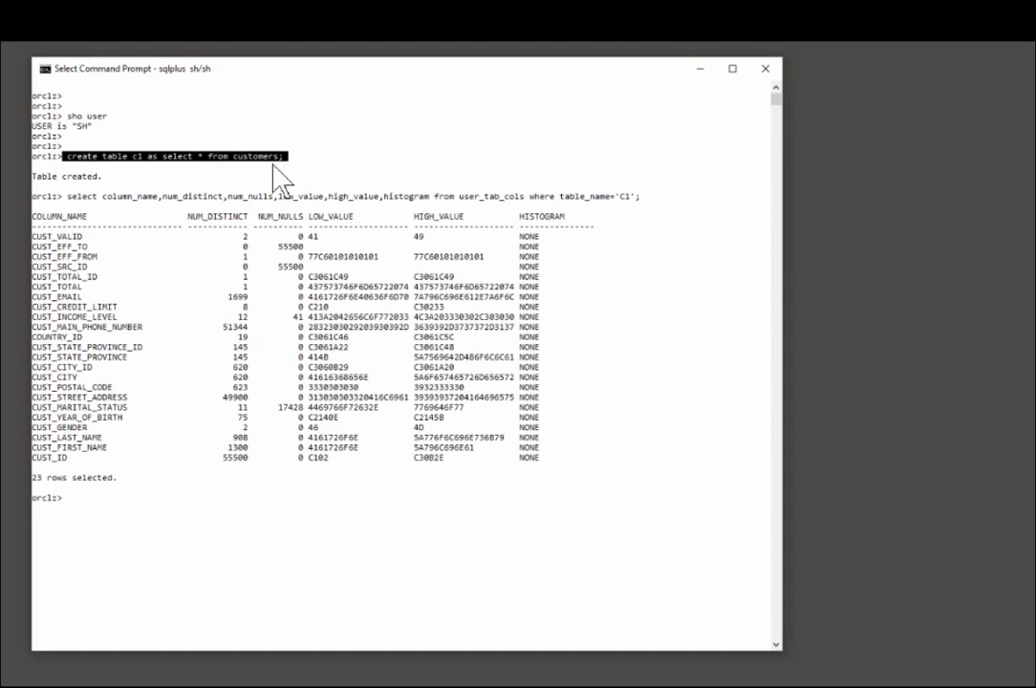
pyautogui.moveTo(212, 266)
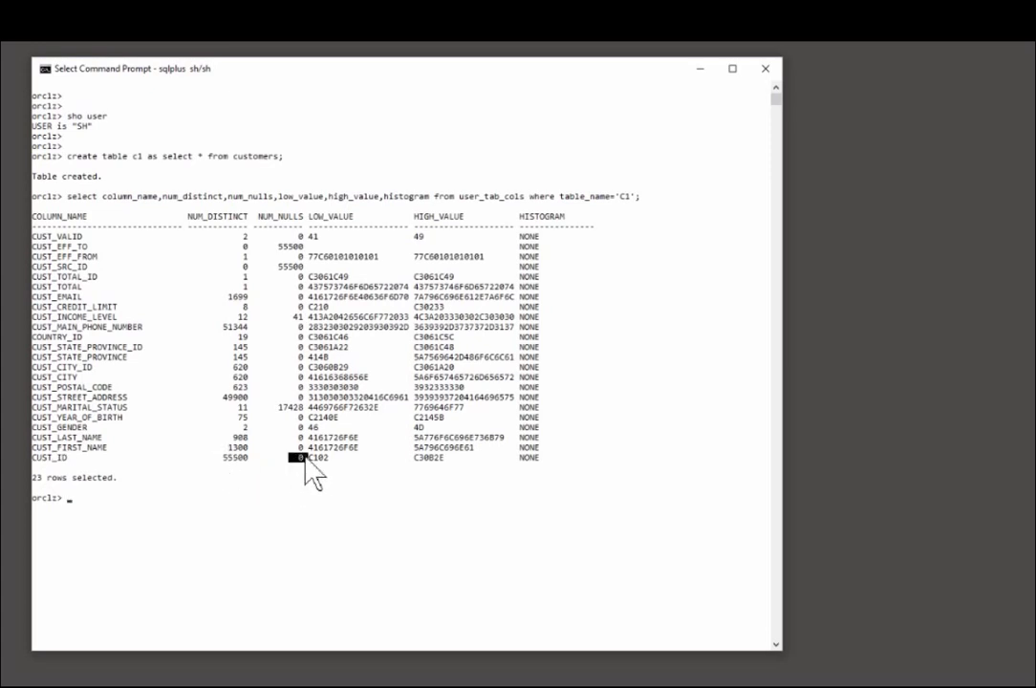
pyautogui.moveTo(239, 278)
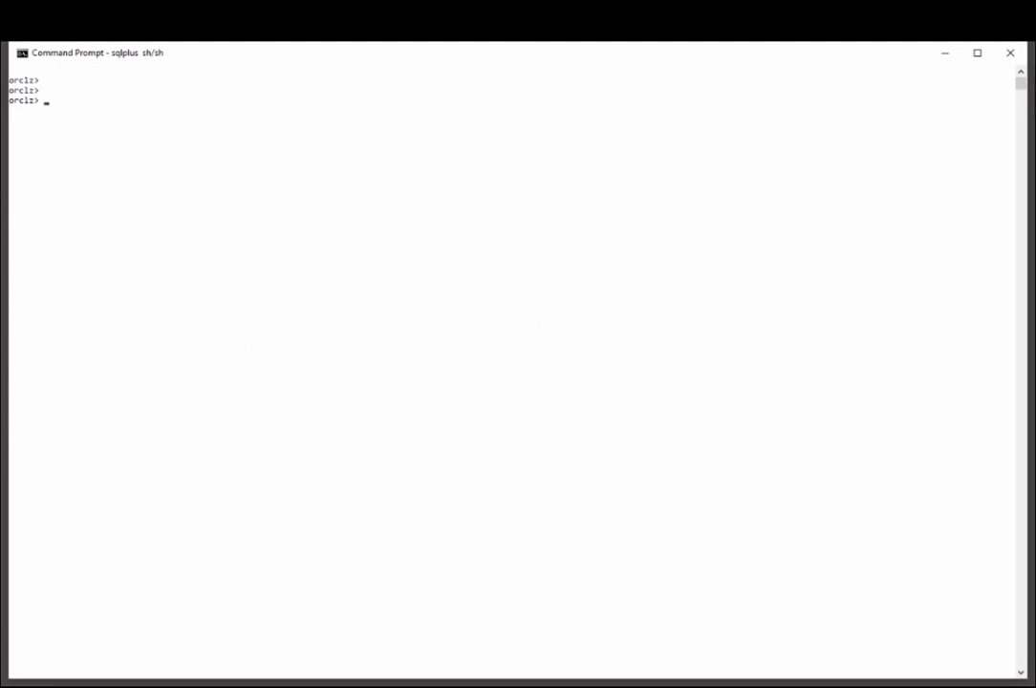
# With autotrace explain on, count 245 Oxford customers against a 90-row plan estimate, then turn autotrace off
pyautogui.write('set autotrace on explain')
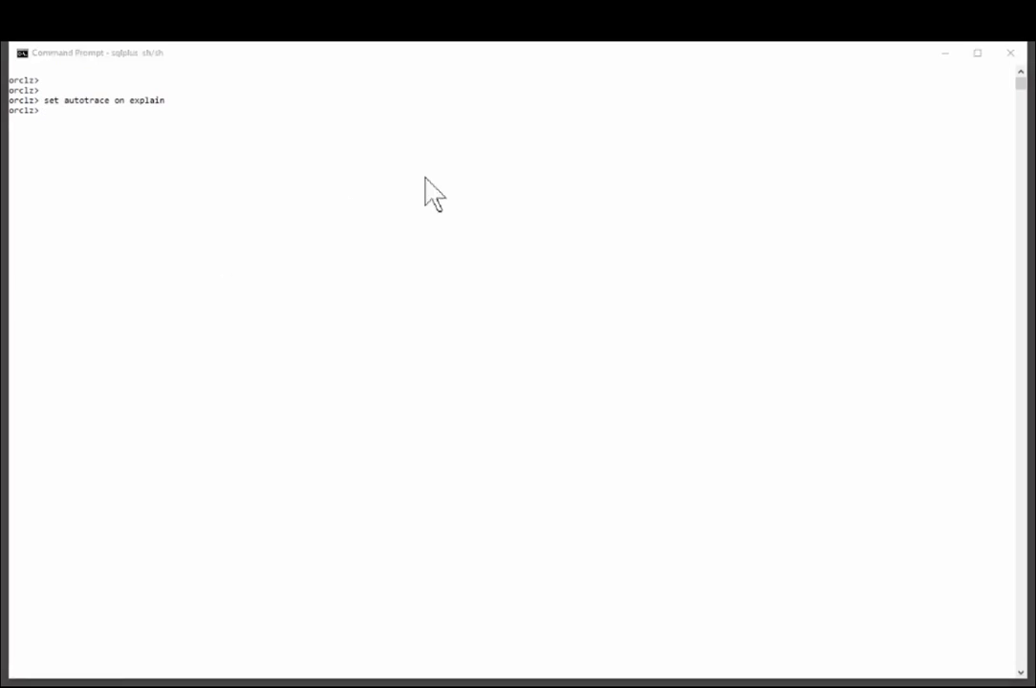
pyautogui.write("select count(*) from c1 where cust_city='Oxford';")
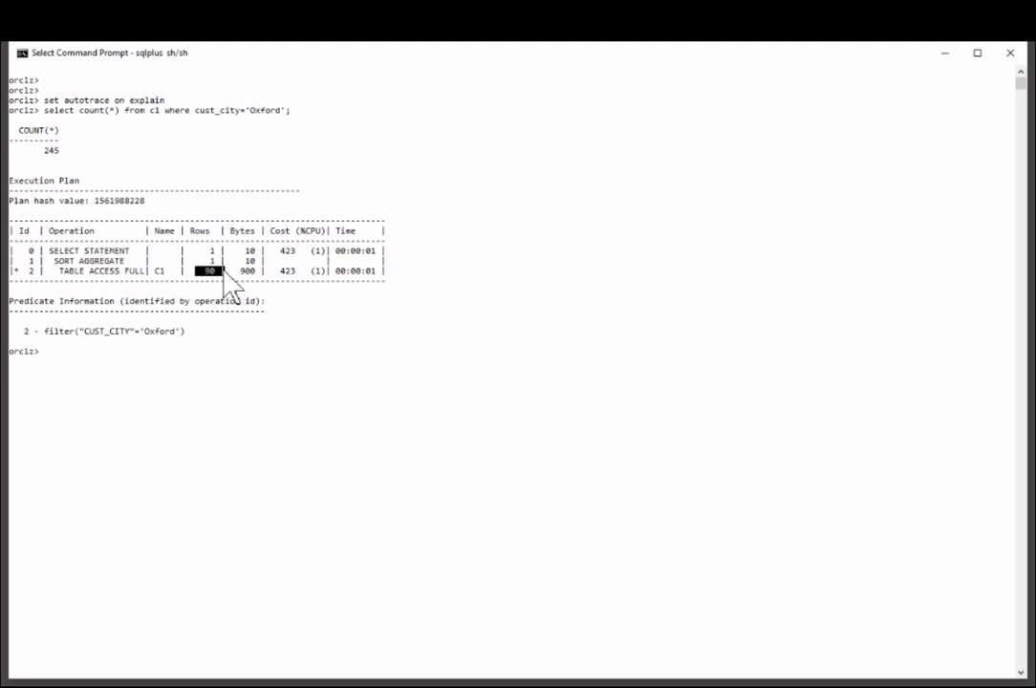
pyautogui.moveTo(69, 354)
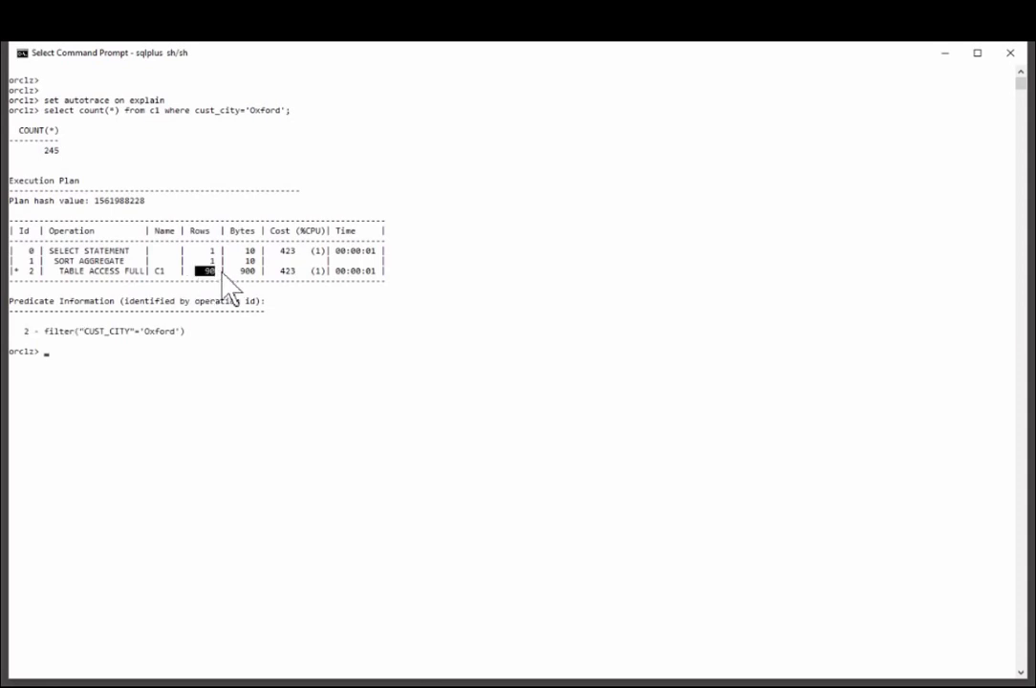
pyautogui.moveTo(38, 153)
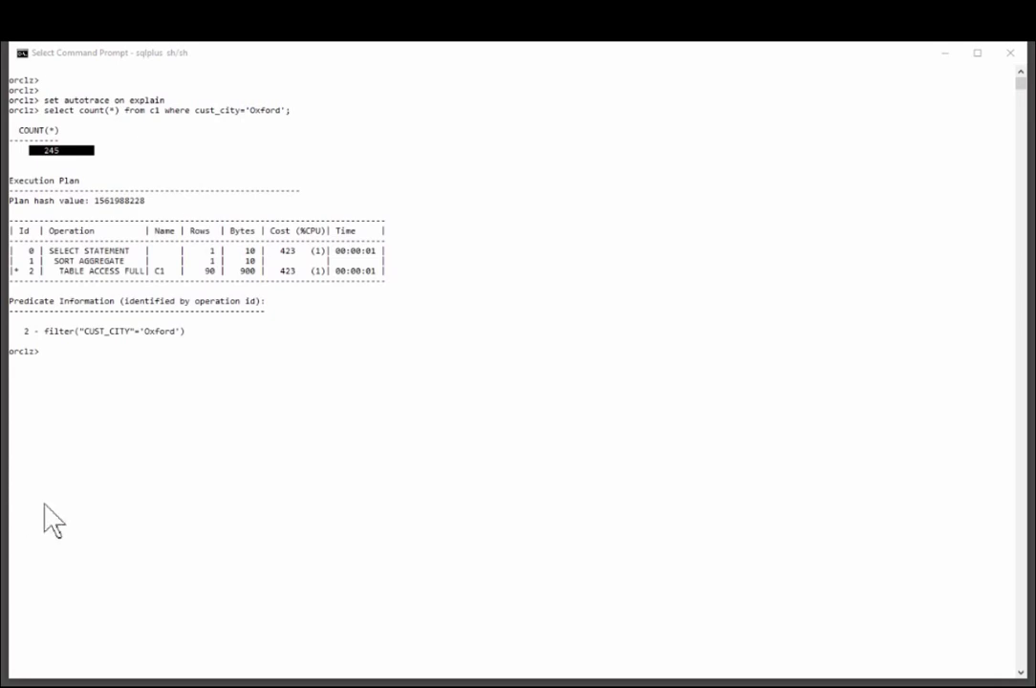
pyautogui.write('set autotrace off')
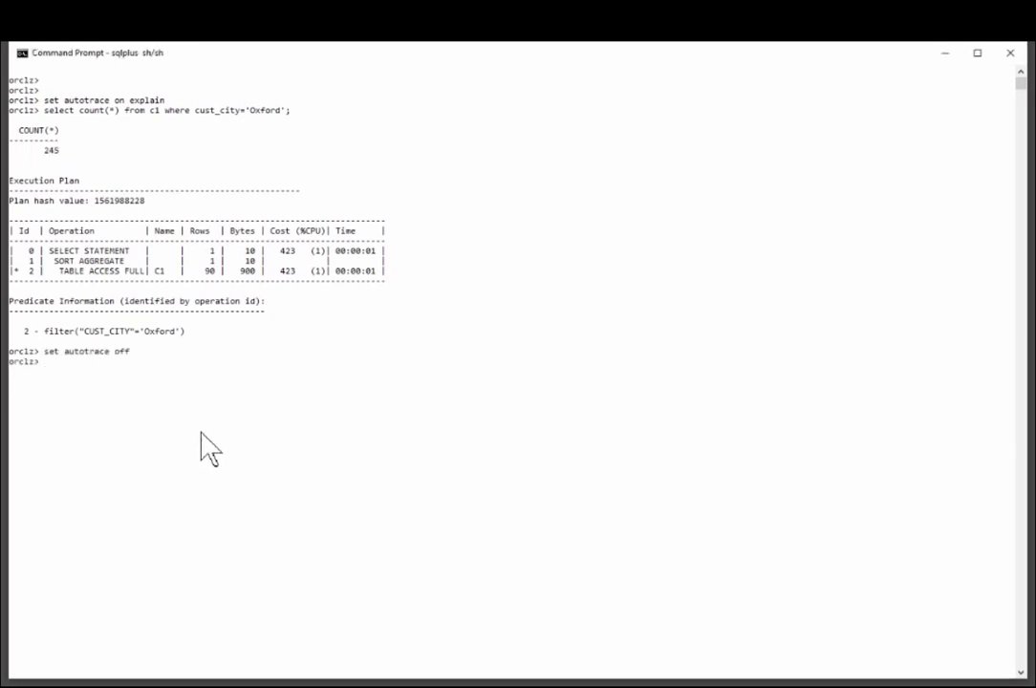
# Compute 55500/620 from dual, returning about 89.5 to explain the estimate
pyautogui.scroll(-3)
pyautogui.write("select column_name,num_distinct,num_nulls,low_value,high_value,histogram from user_tab_cols where table_name='C1';")
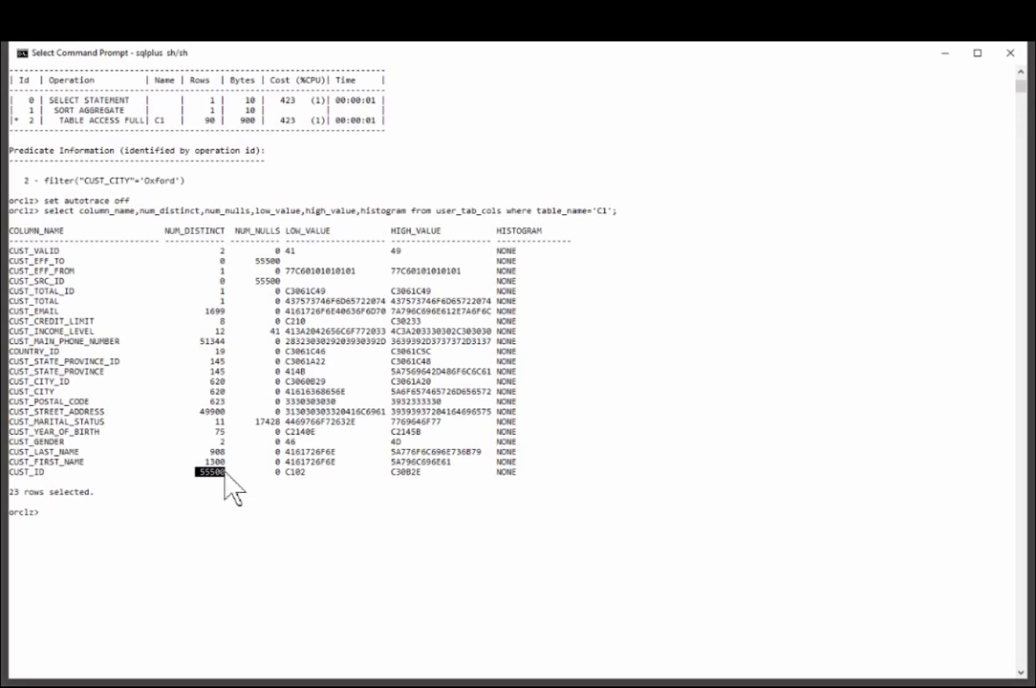
pyautogui.moveTo(95, 392)
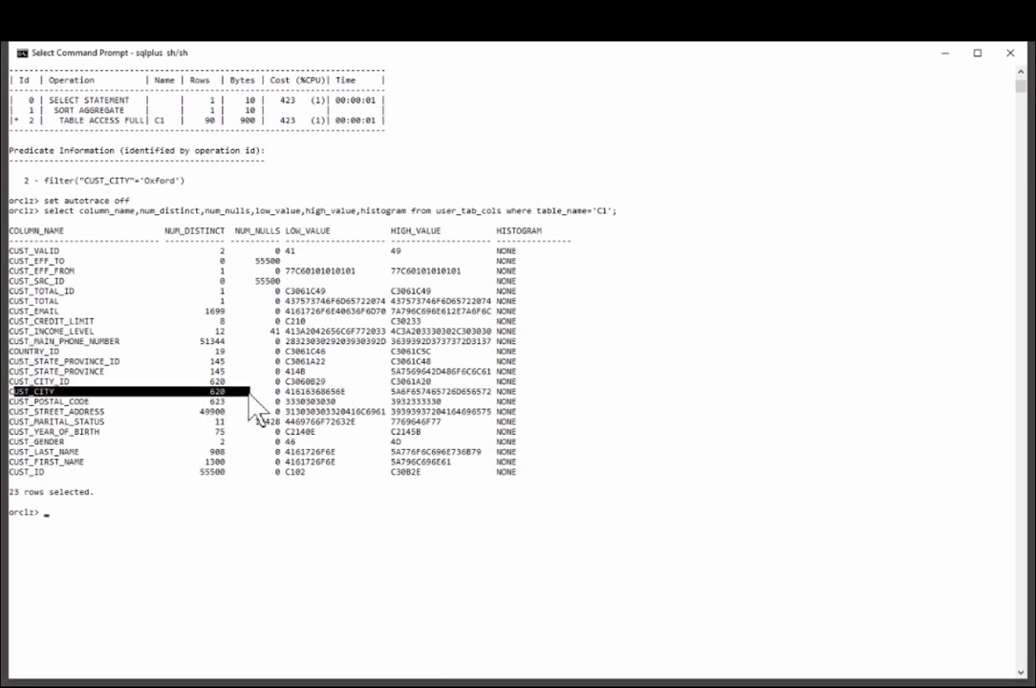
pyautogui.write('select')
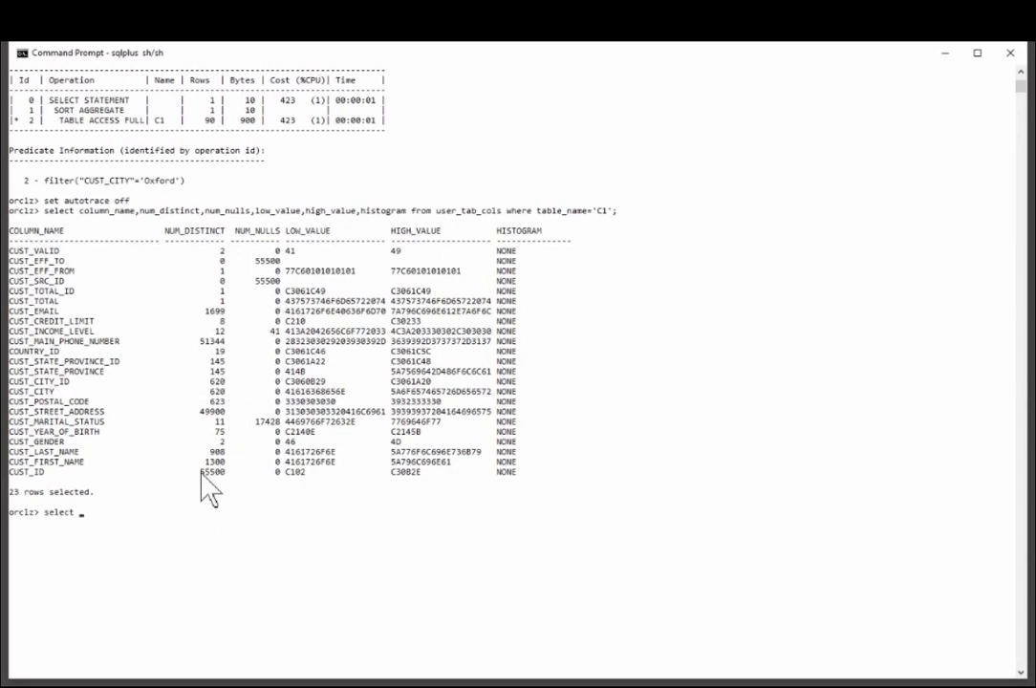
pyautogui.write('55500/620')
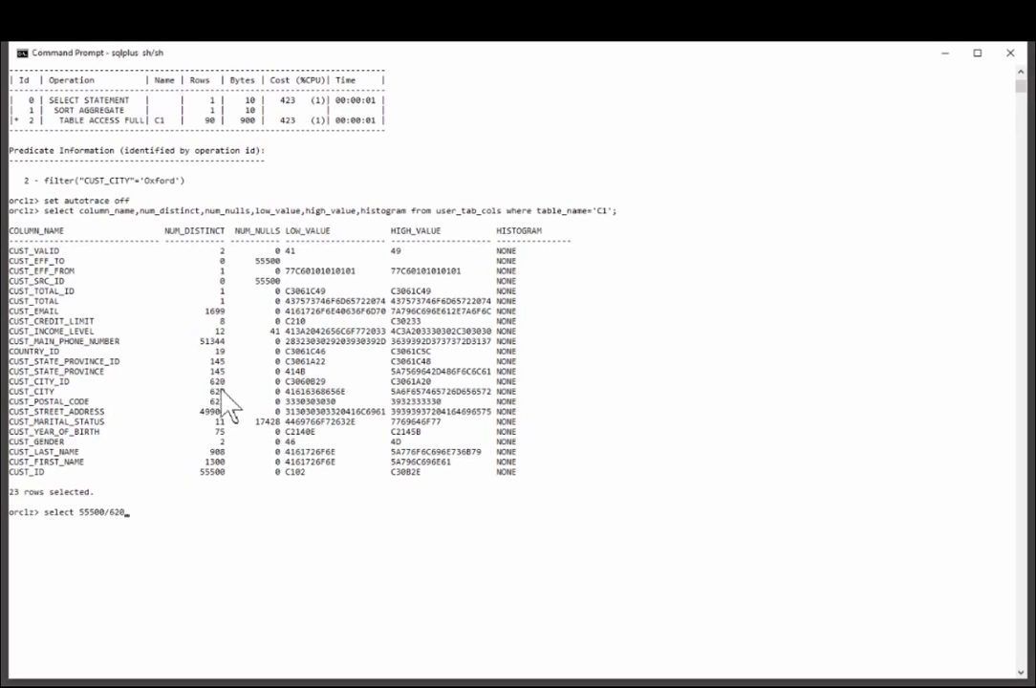
pyautogui.write('from')
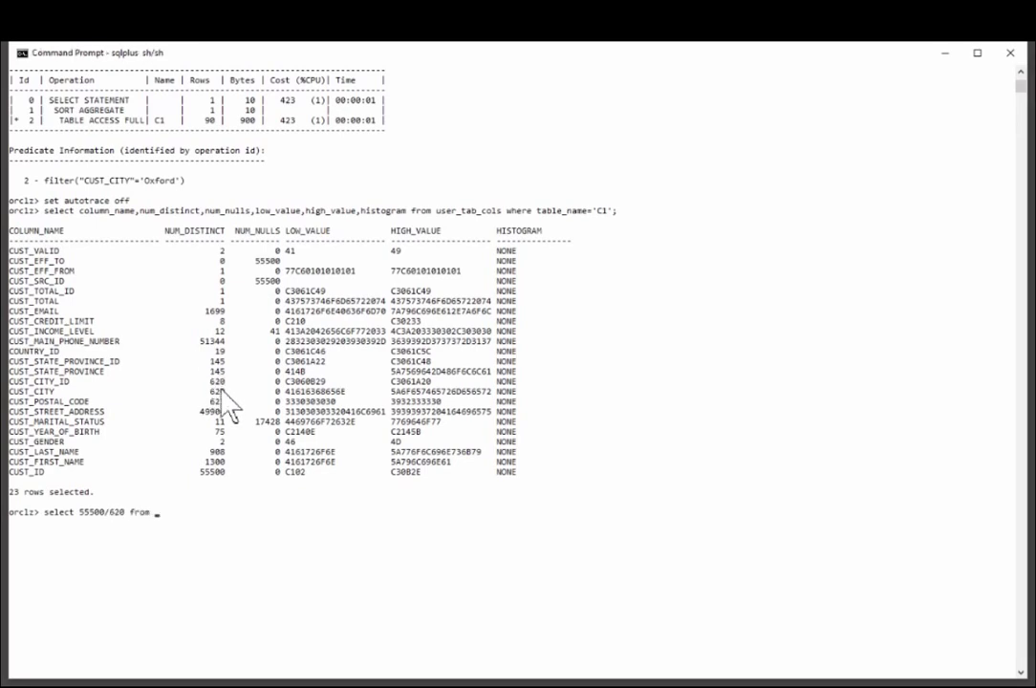
pyautogui.write('dual;')
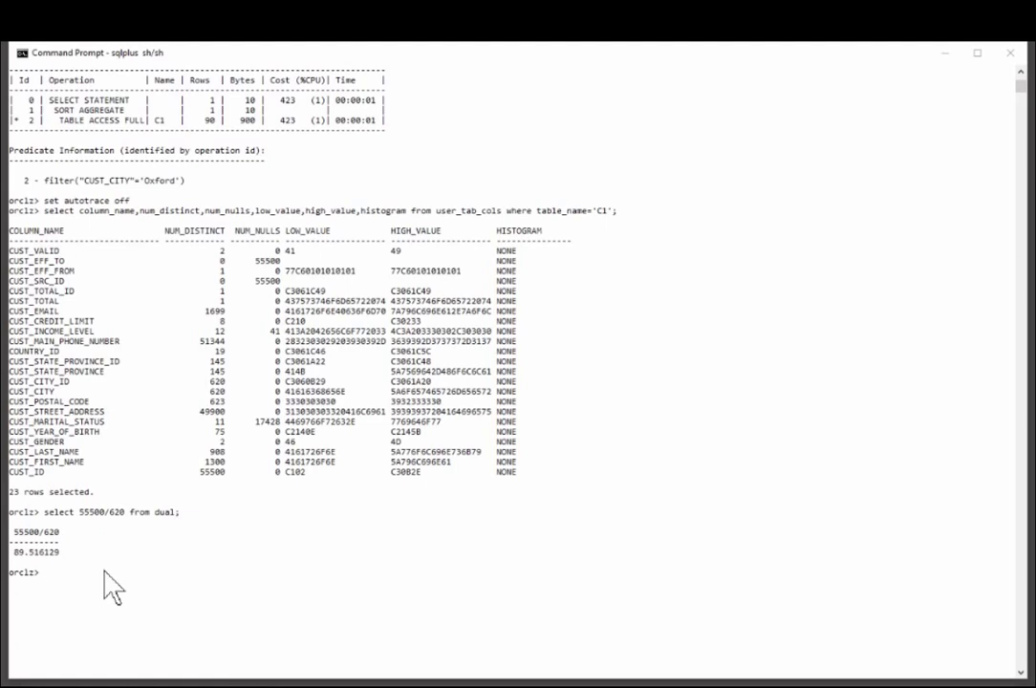
# Gather C1 statistics for all columns size skewonly with estimate_percent 100
pyautogui.write("exec dbms_stats.gather_table_Stats(user,'c1',method_opt=>'for all columns size skewonly',estimate_percent=>100)")
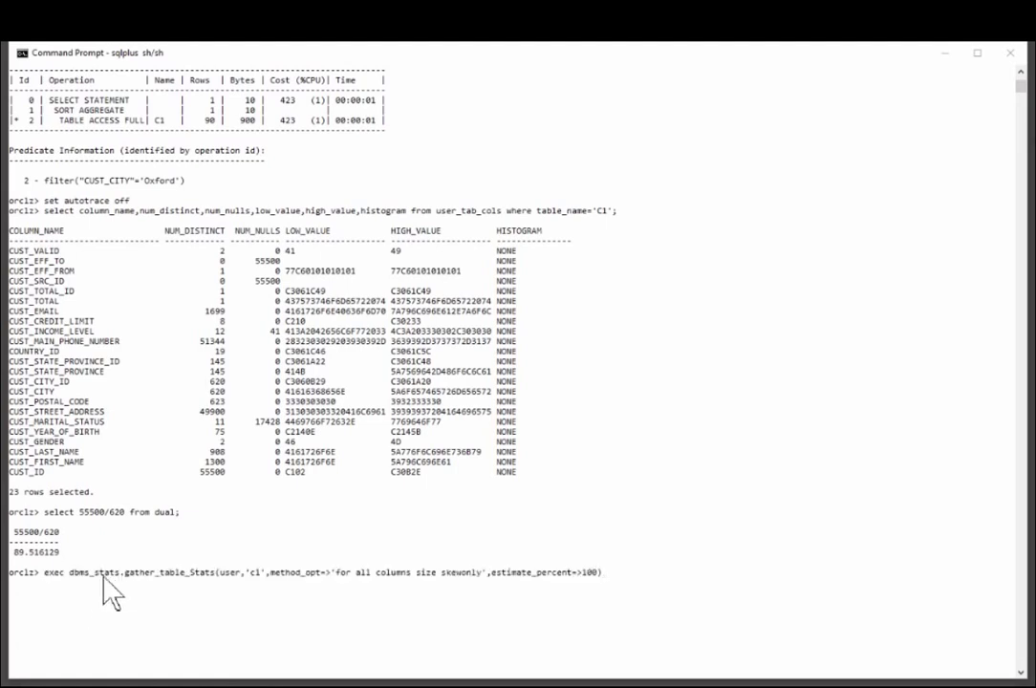
pyautogui.moveTo(67, 574); pyautogui.dragTo(191, 574)
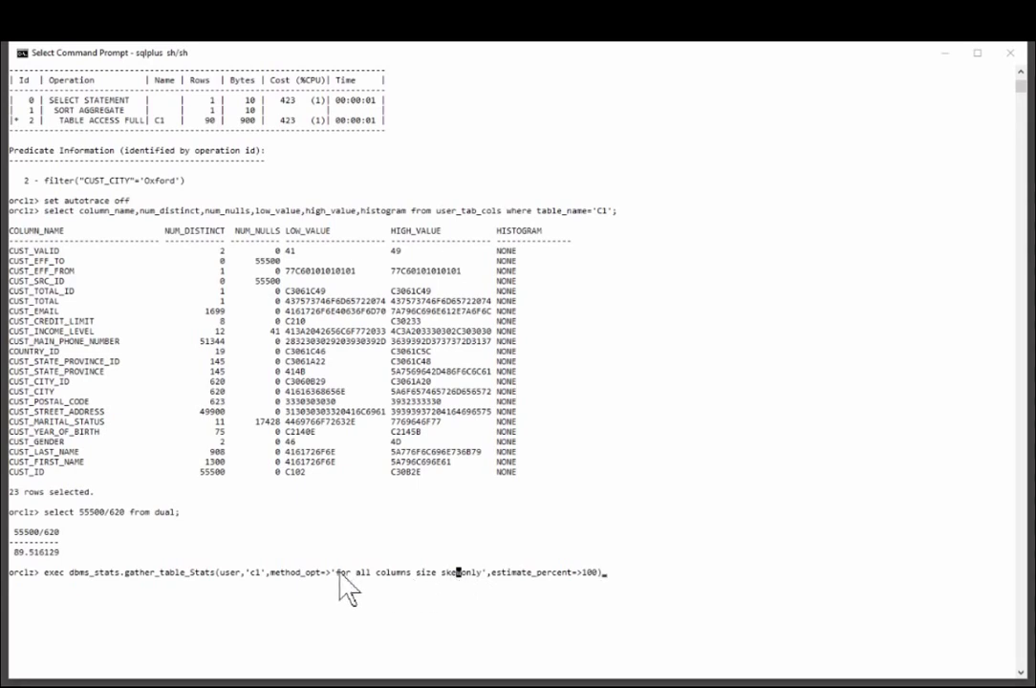
pyautogui.moveTo(337, 574); pyautogui.dragTo(480, 574)
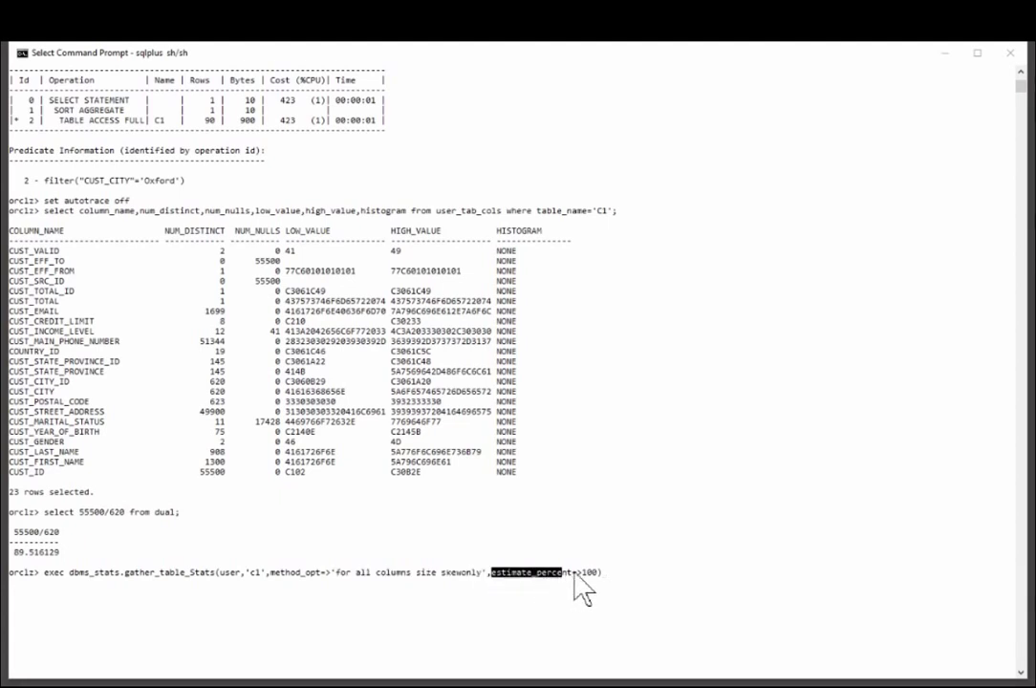
pyautogui.moveTo(490, 574); pyautogui.dragTo(601, 574)
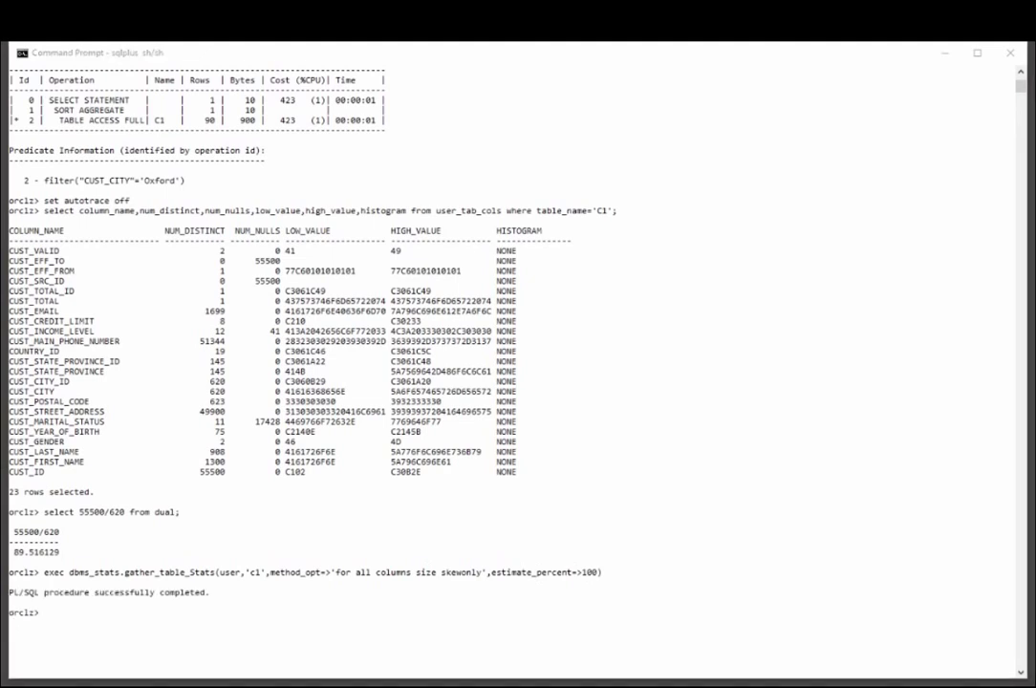
pyautogui.moveTo(268, 585)
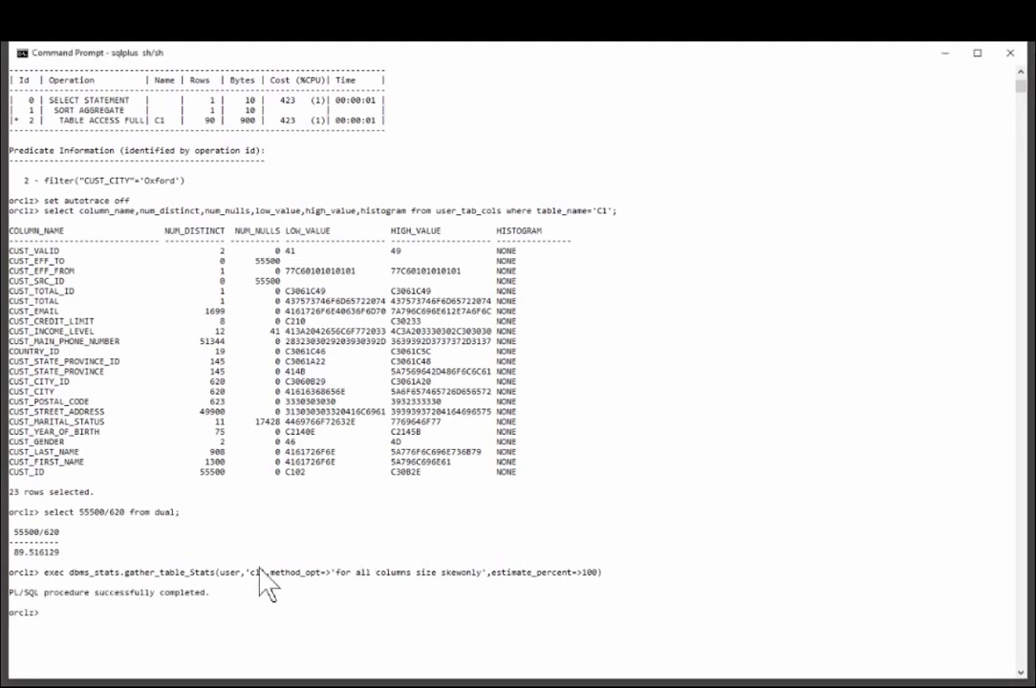
# Re-list C1's column statistics, now showing height-balanced and frequency histograms on all 23 columns
pyautogui.write("select column_name,num_distinct,num_nulls,low_value,high_value,histogram from user_tab_cols where table_name='C1';")
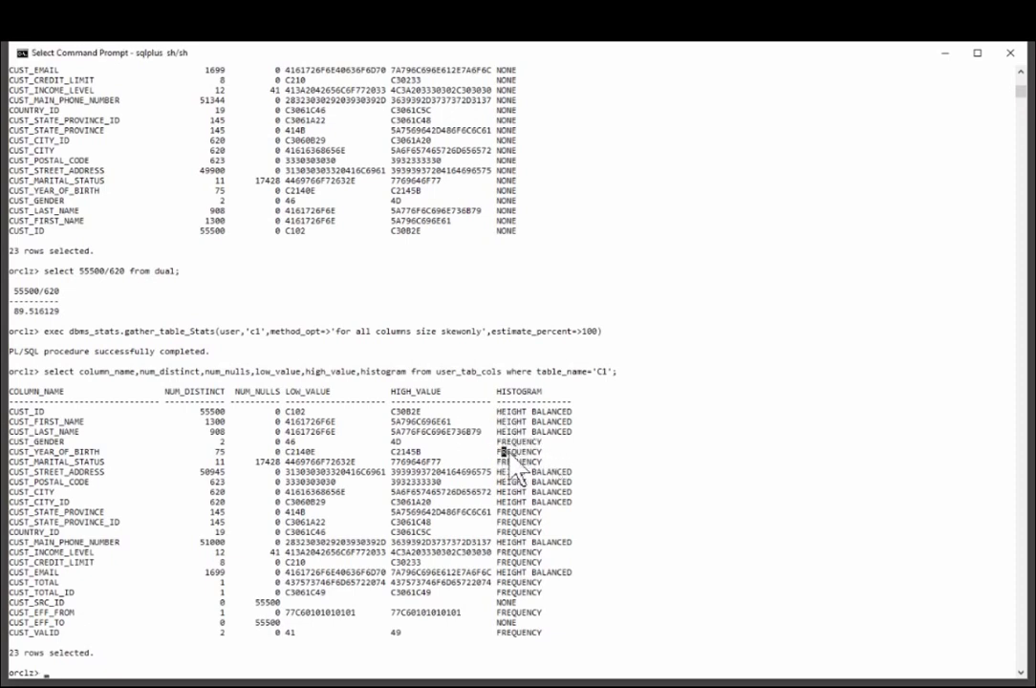
pyautogui.doubleClick(520, 461)
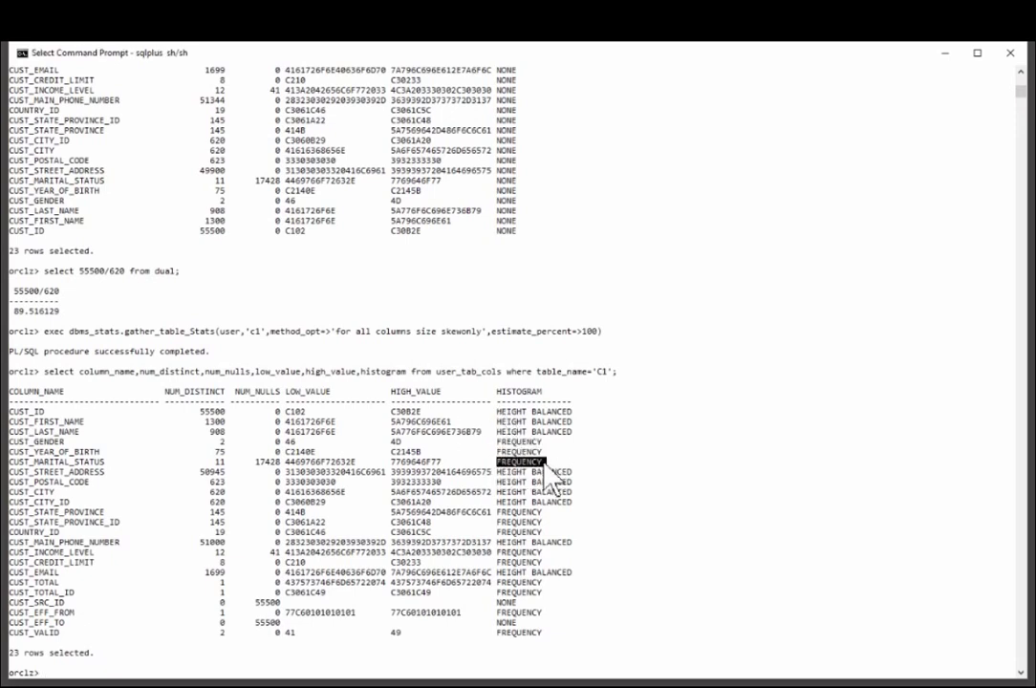
pyautogui.moveTo(257, 540)
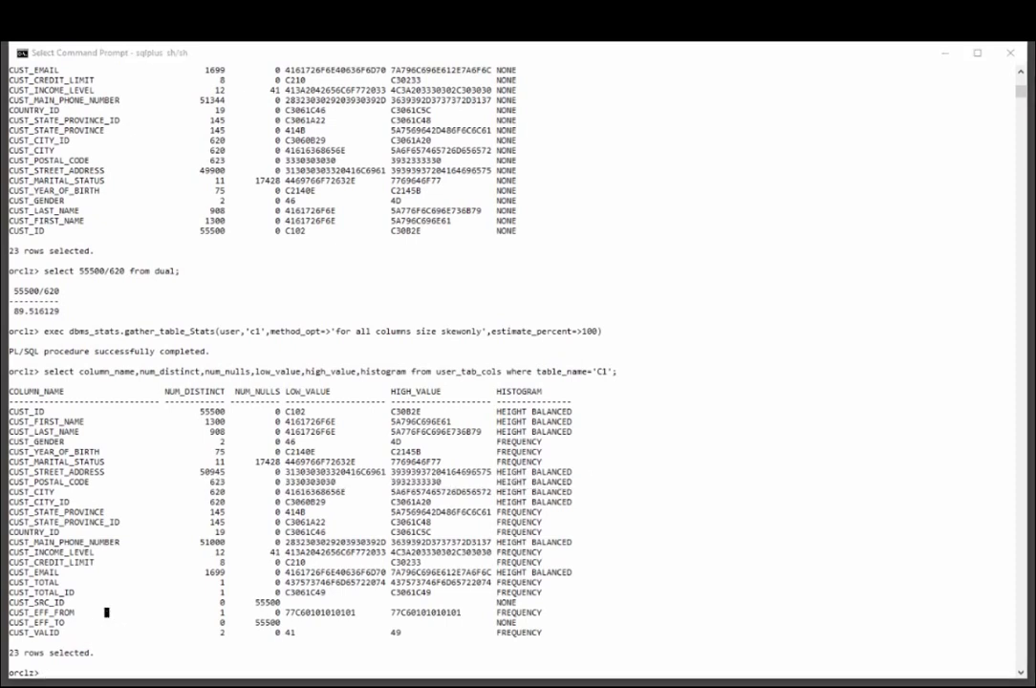
# With autotrace on, recount Oxford customers showing 245 rows versus a 66-row estimate, then turn autotrace off
pyautogui.write('set autot on')
pyautogui.write("select count(*) from c1 where cust_city='Oxford';")
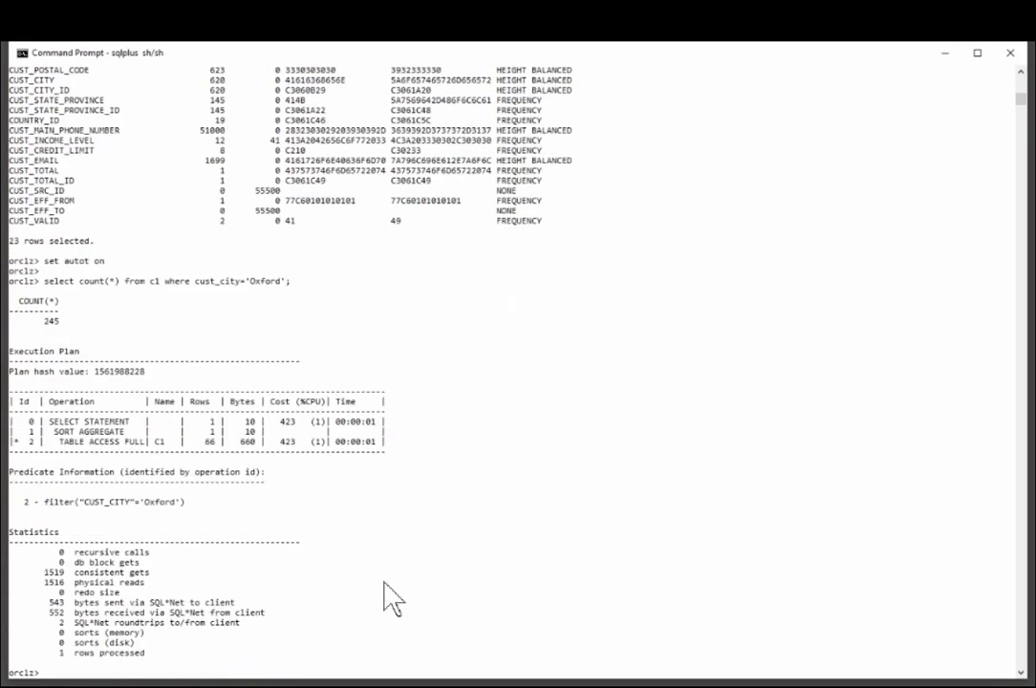
pyautogui.moveTo(333, 551)
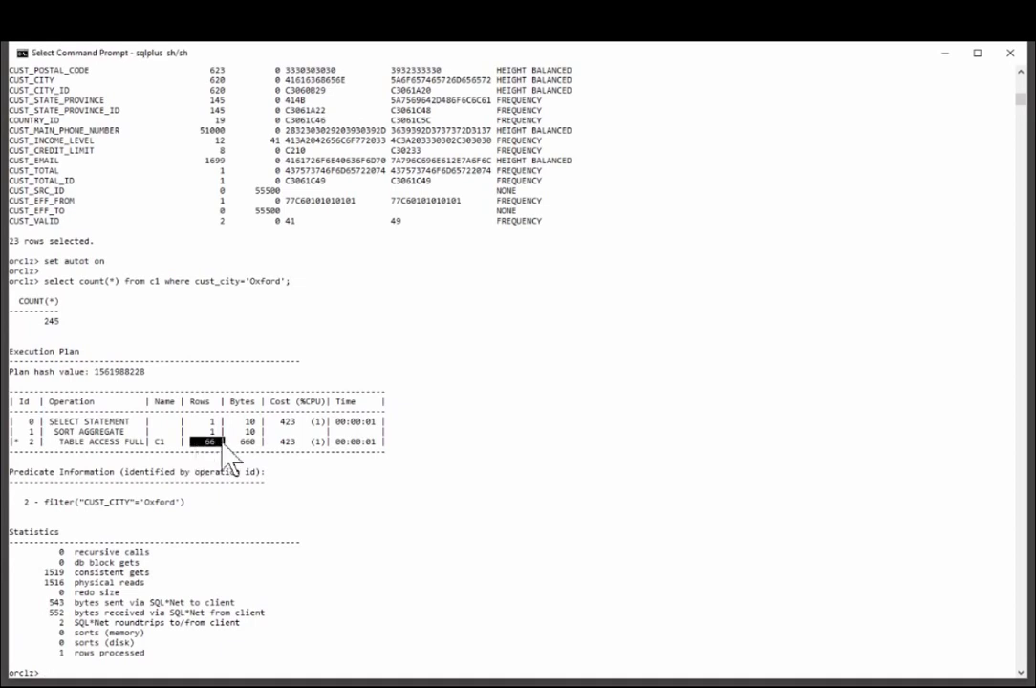
pyautogui.moveTo(39, 344)
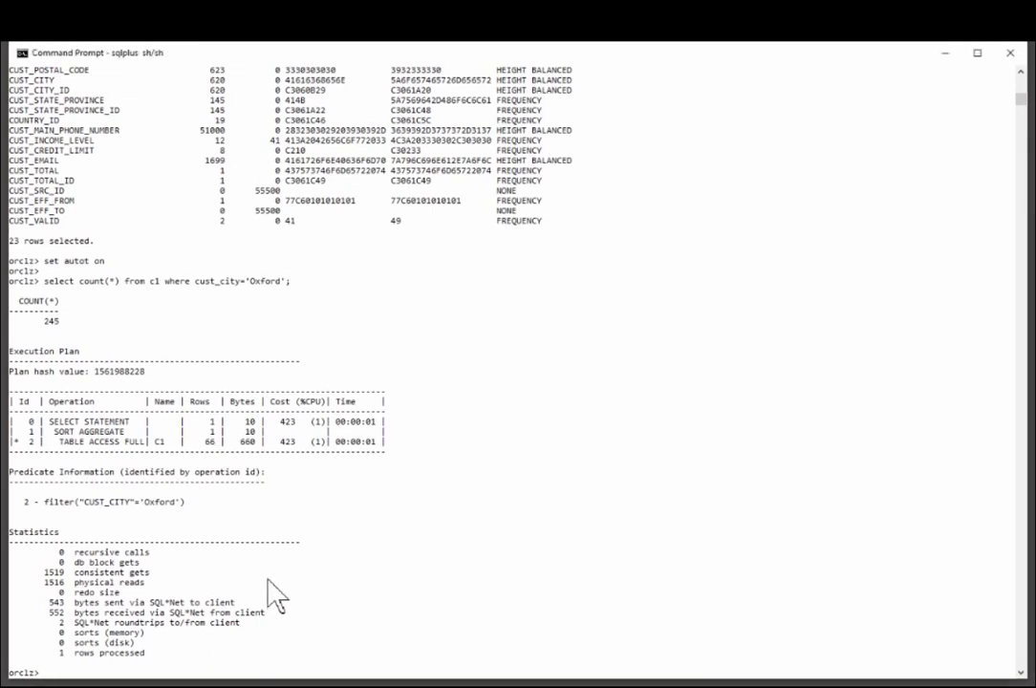
pyautogui.write('set autot off')
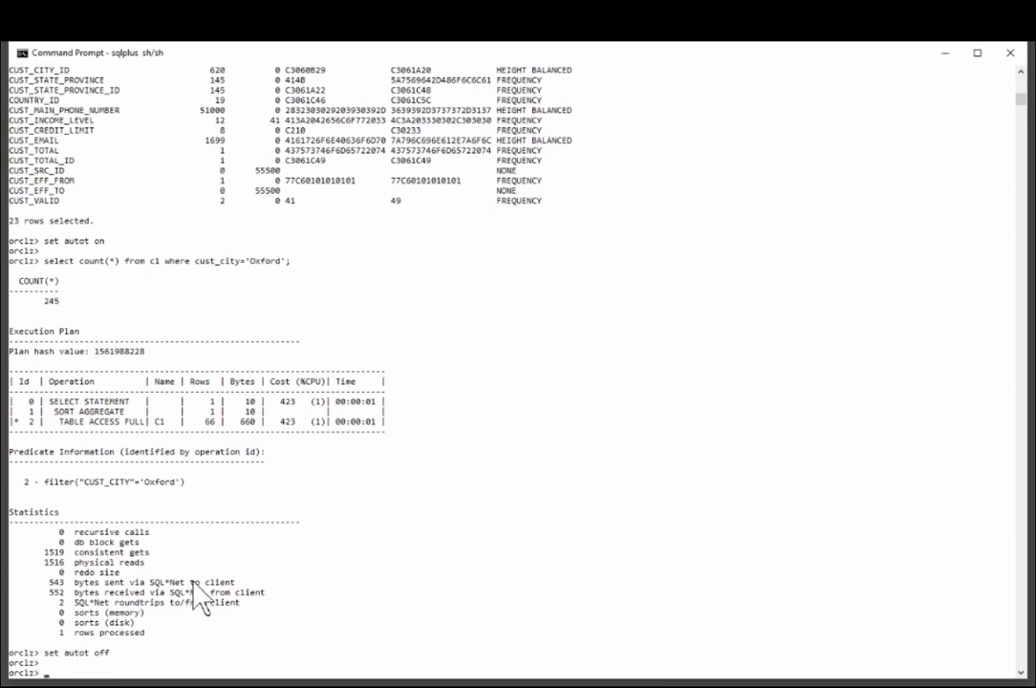
# Regather C1 stats with size skewonly at default sampling and re-list columns, now showing hybrid histograms
pyautogui.write("select count(*) from c1 where cust_city='Oxford';")
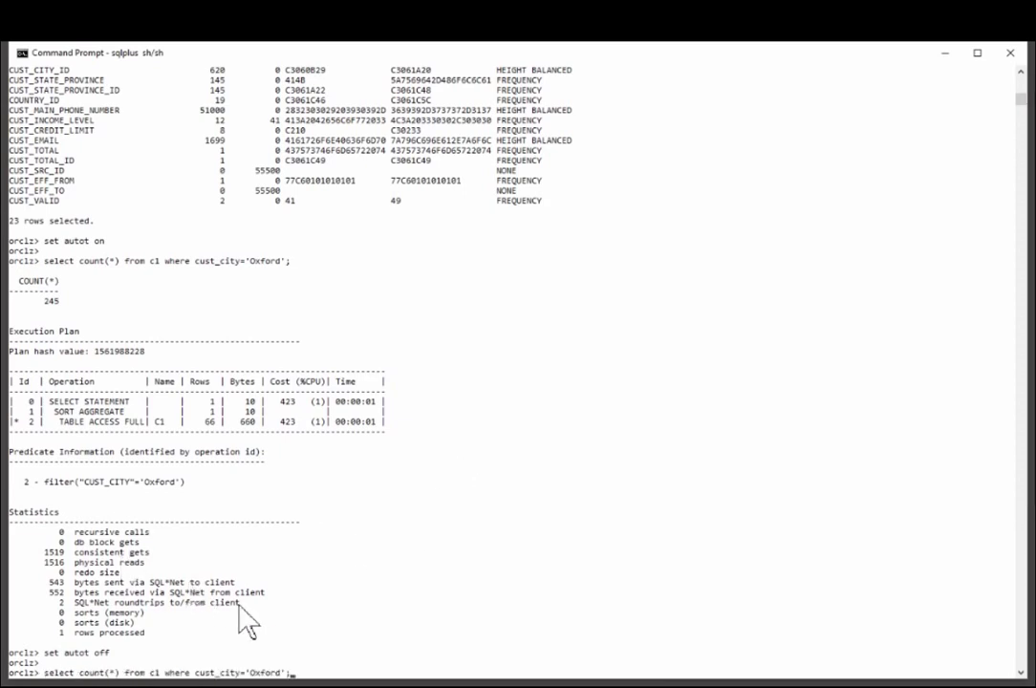
pyautogui.write("exec dbms_stats.gather_table_Stats(user,'c1',method_opt=>'for all columns size skewonly',estimate_percent=>100);")
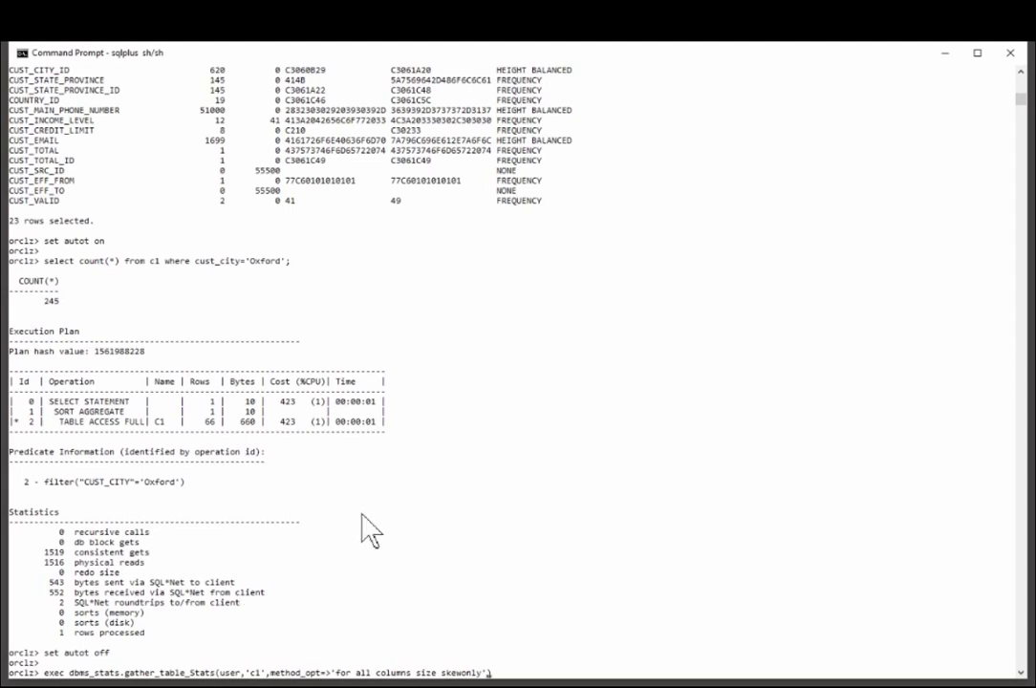
pyautogui.scroll(-3)
pyautogui.write('set autot off')
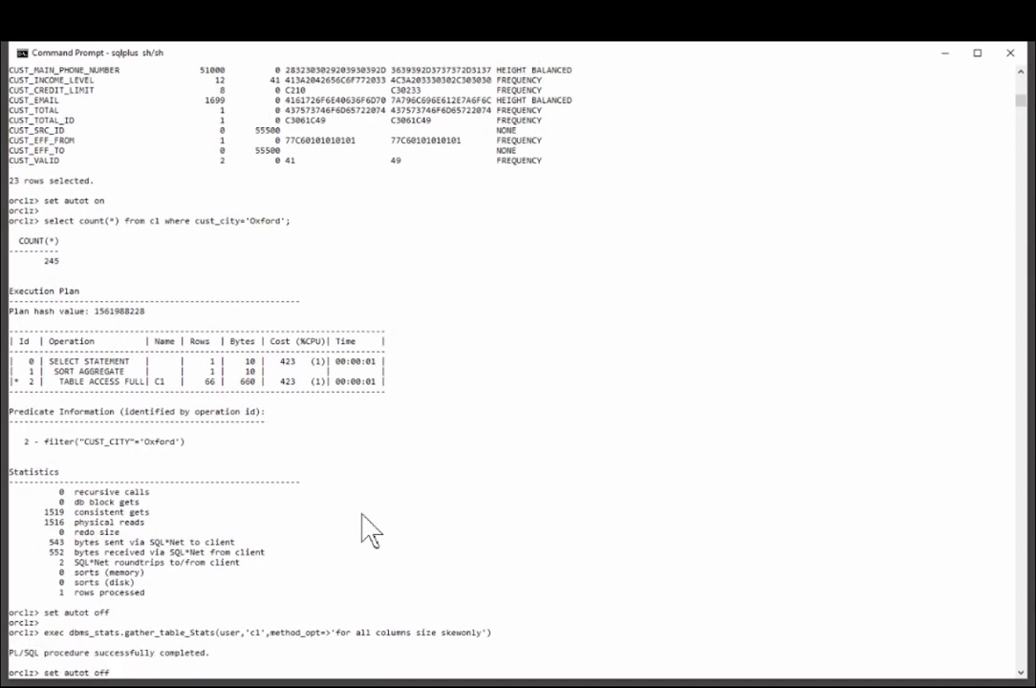
pyautogui.write("select column_name,num_distinct,num_nulls,low_value,high_value,histogram from user_tab_cols where table_name='C1';")
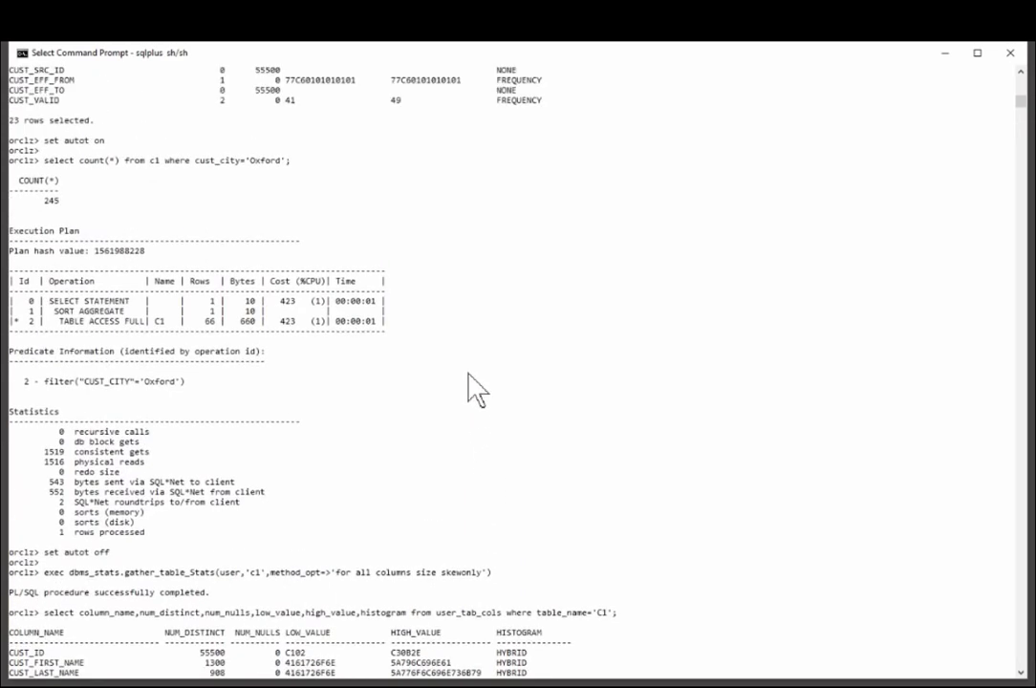
pyautogui.scroll(-3)
pyautogui.write('set autotrace off')
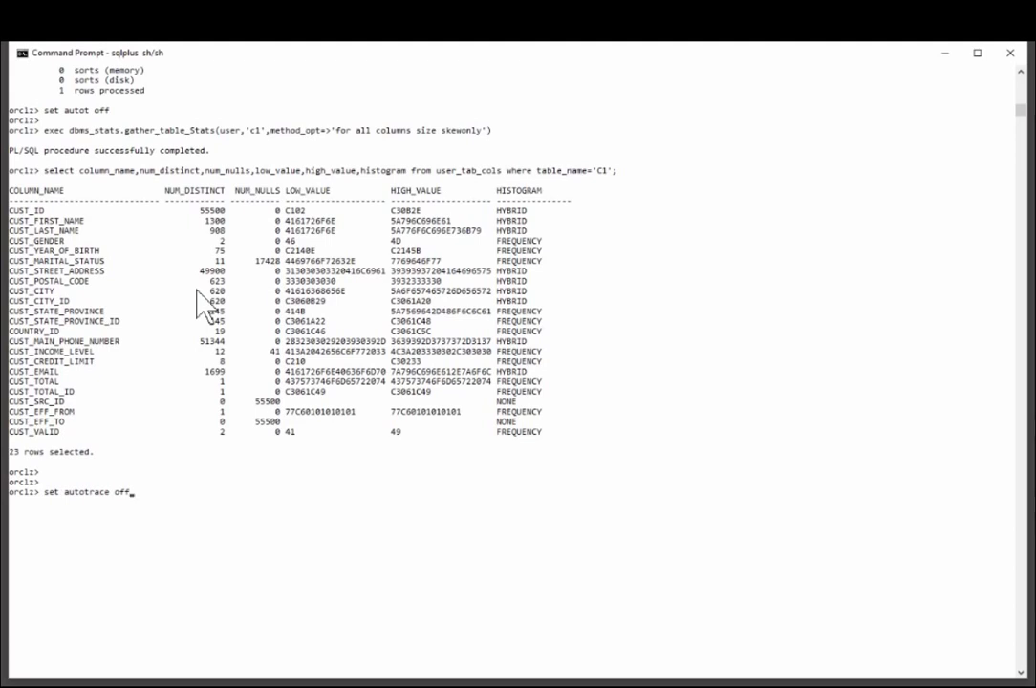
# Rerun the Oxford count with autotrace explain, estimating 251 rows against 245 actual, then review earlier output
pyautogui.write('on')
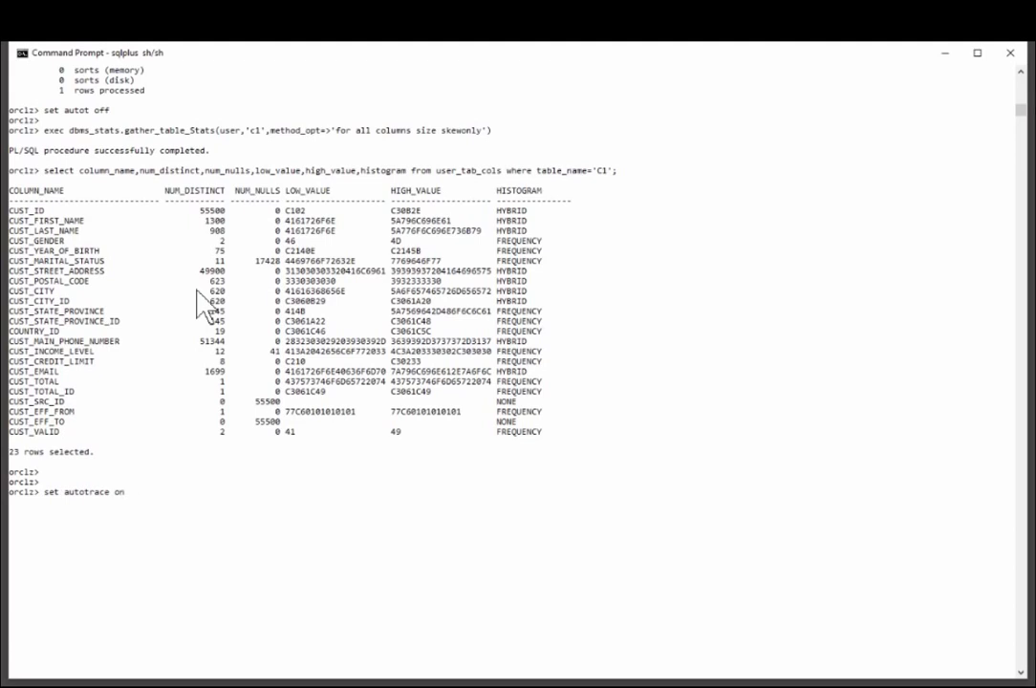
pyautogui.write('explain')
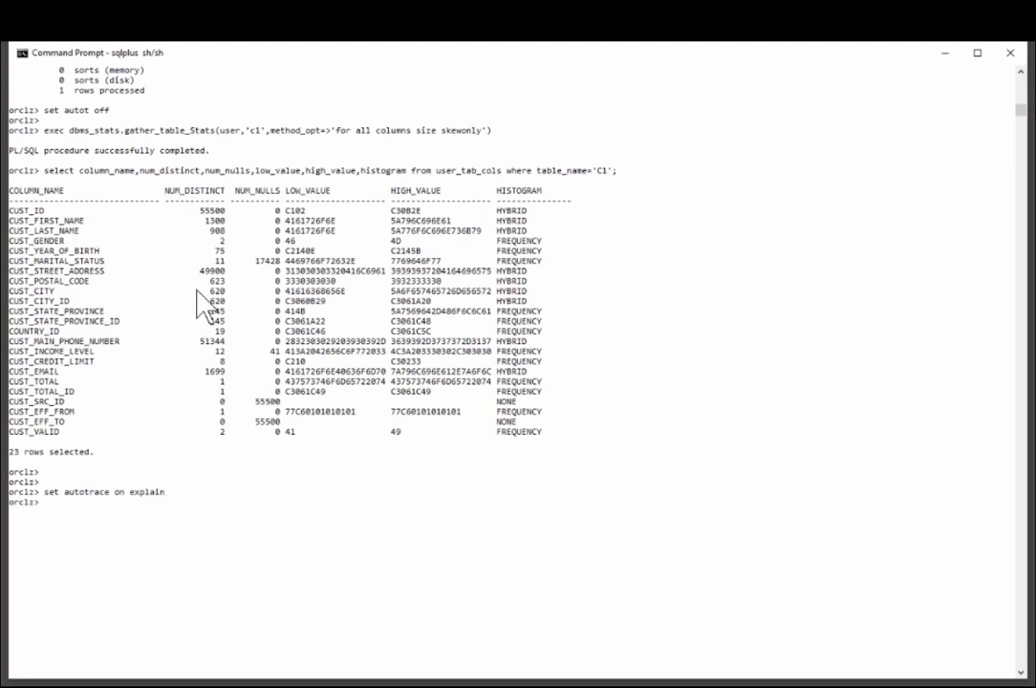
pyautogui.write('set autot off')
pyautogui.write("select count(*) from c1 where cust_city='Oxford';")
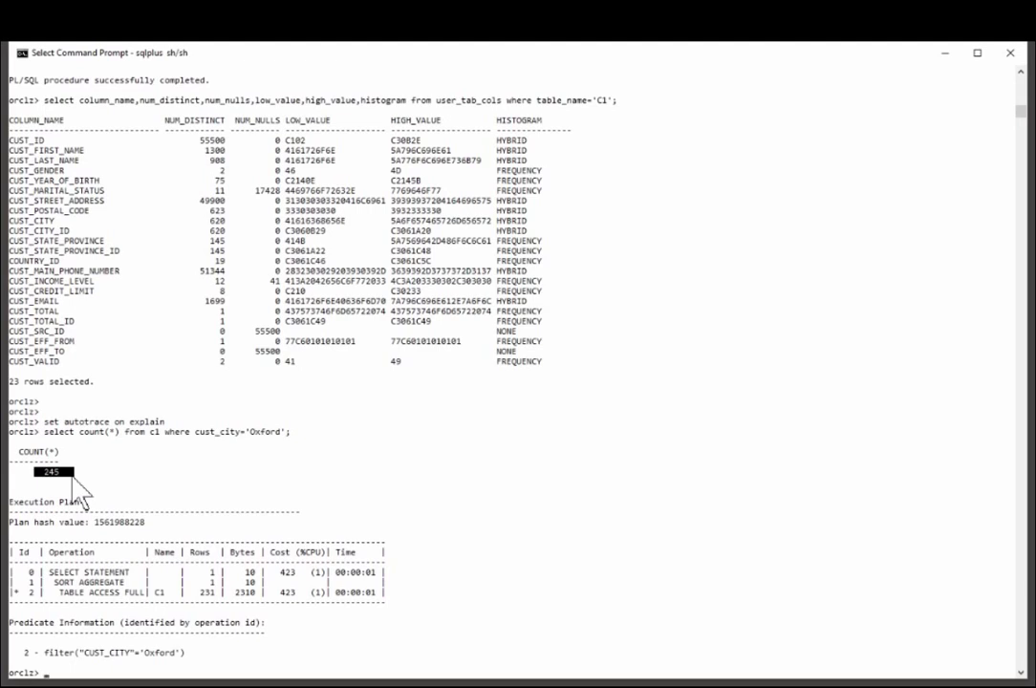
pyautogui.moveTo(165, 501)
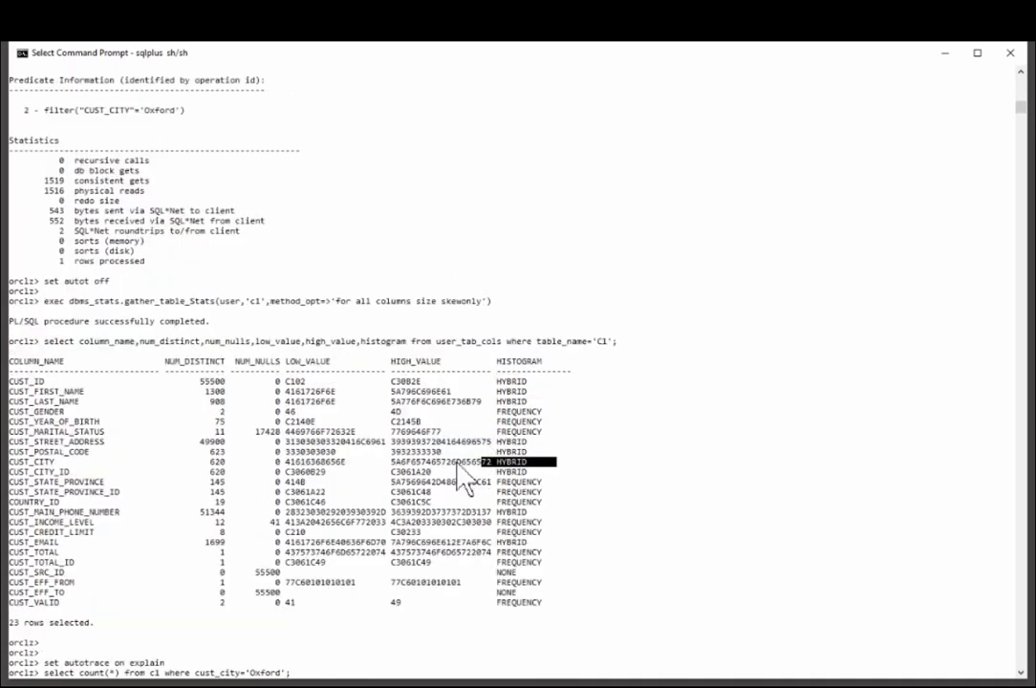
pyautogui.press('Return')
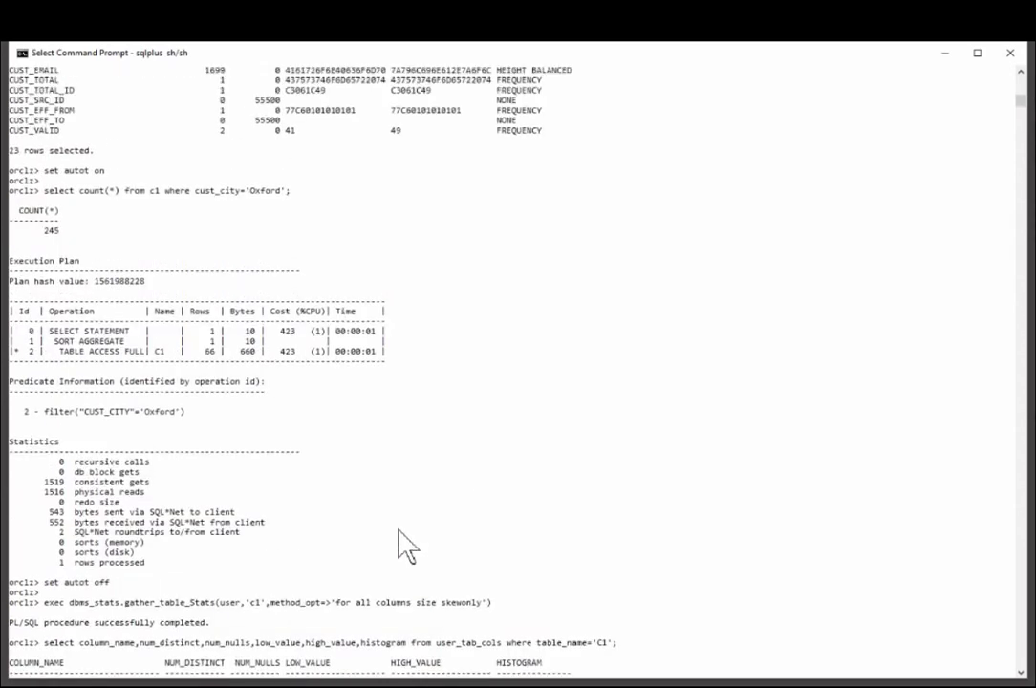
pyautogui.press('Return')
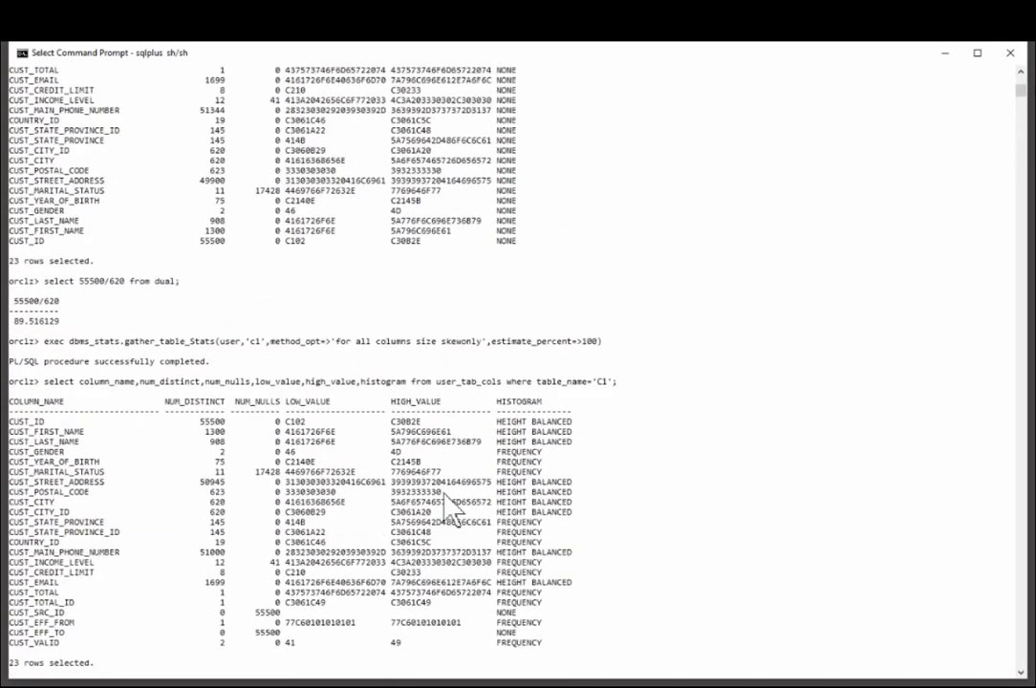